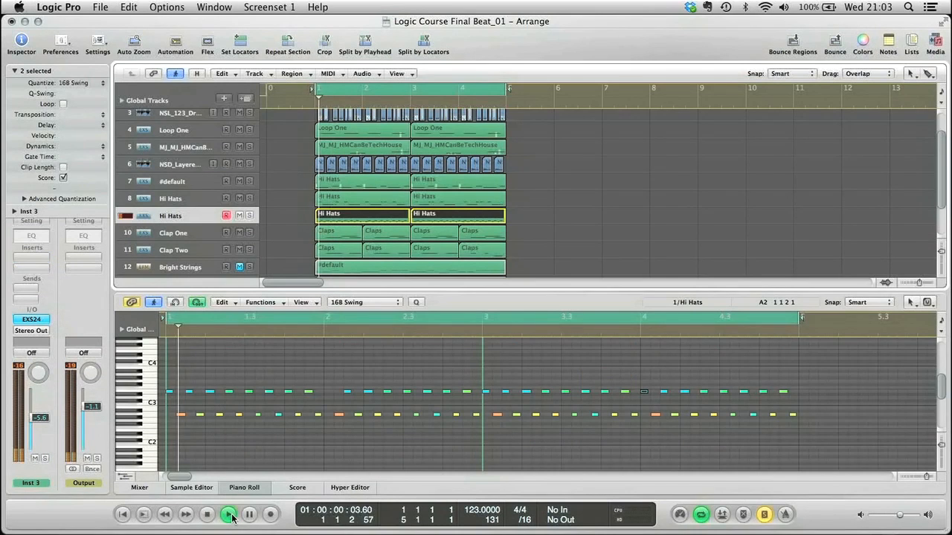
- Open Space Designer on Aux 4 and browse plate reverb presets like 1.1s Vocal Plate
click(229, 514)
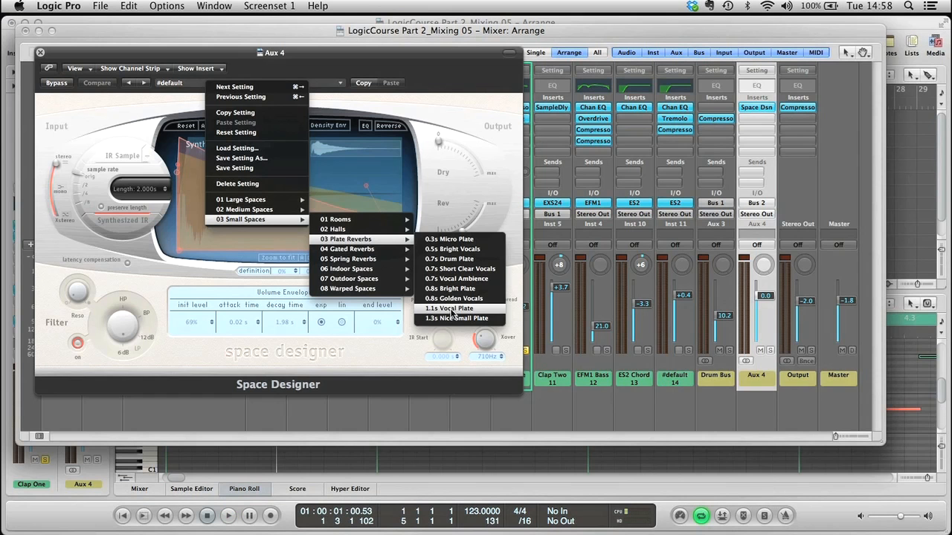
- Browse a mixer insert slot's Audio Units to Voxengo MSED Stereo
click(456, 318)
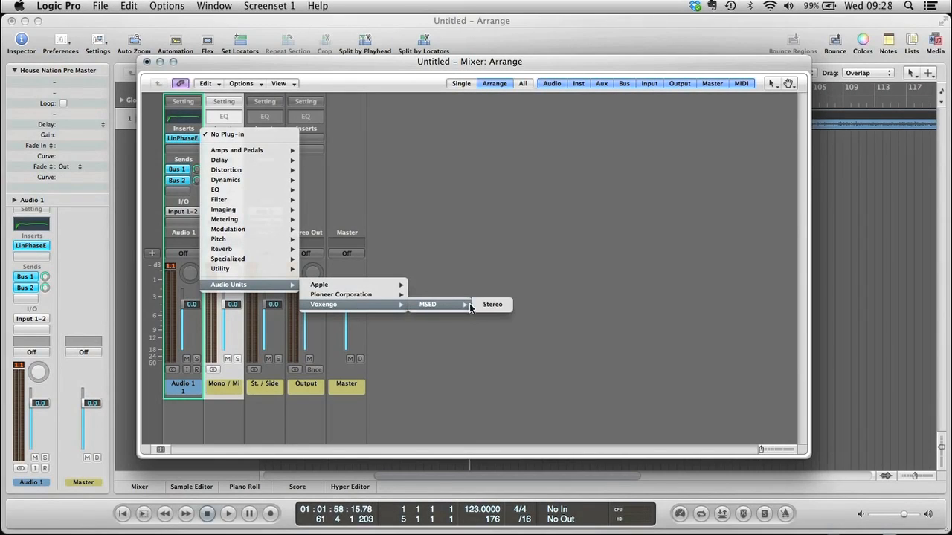
- Choose 16C Swing from the Region Inspector's Quantize pop-up for the Hi Hats region
click(492, 304)
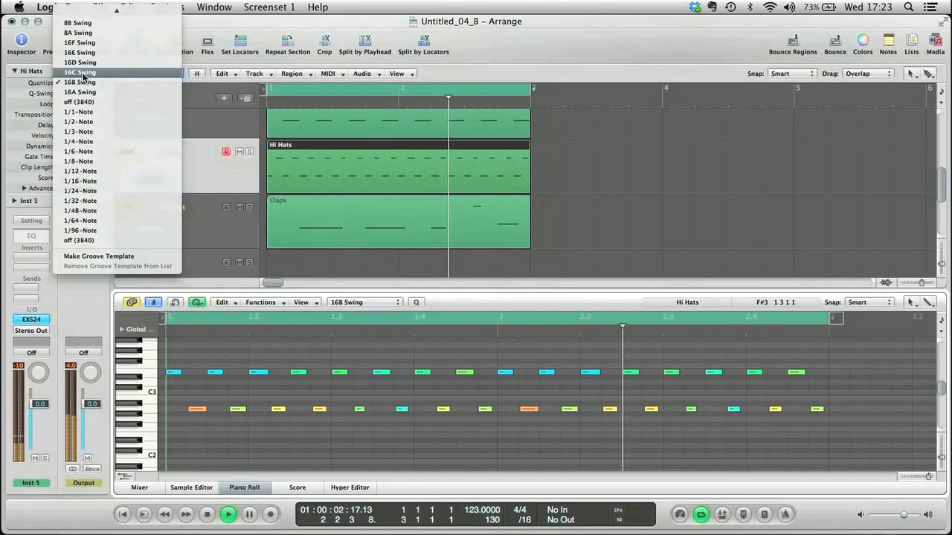
click(79, 72)
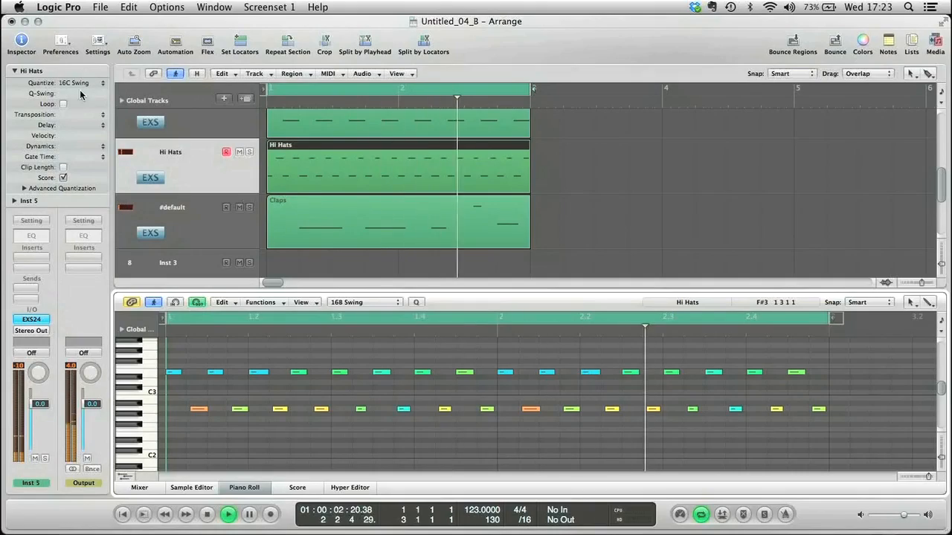
click(82, 82)
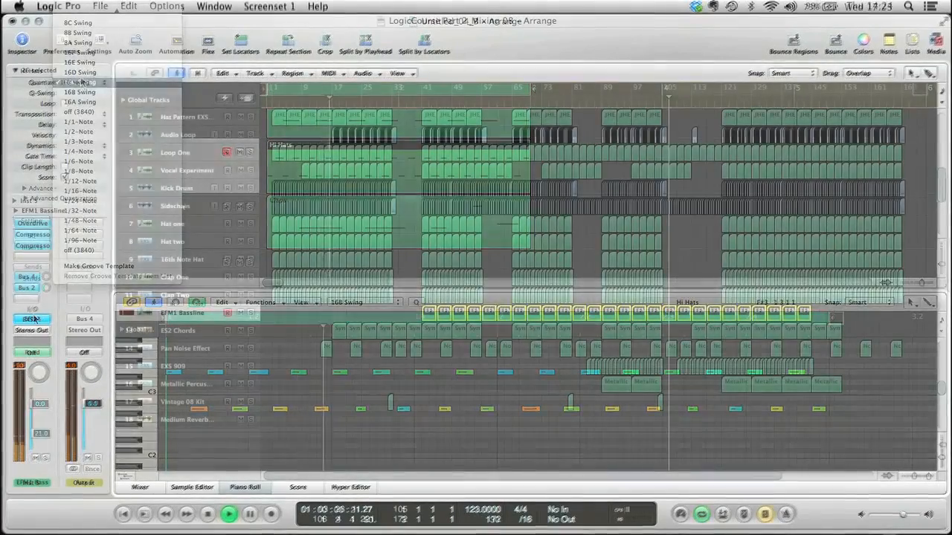